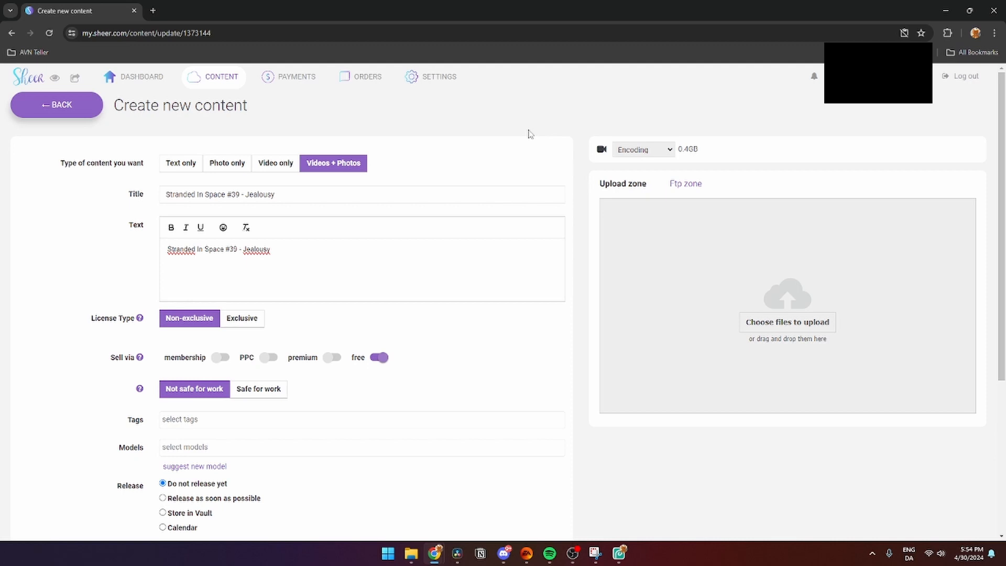
{"action": "mouse_move", "coordinate": [361, 210]}
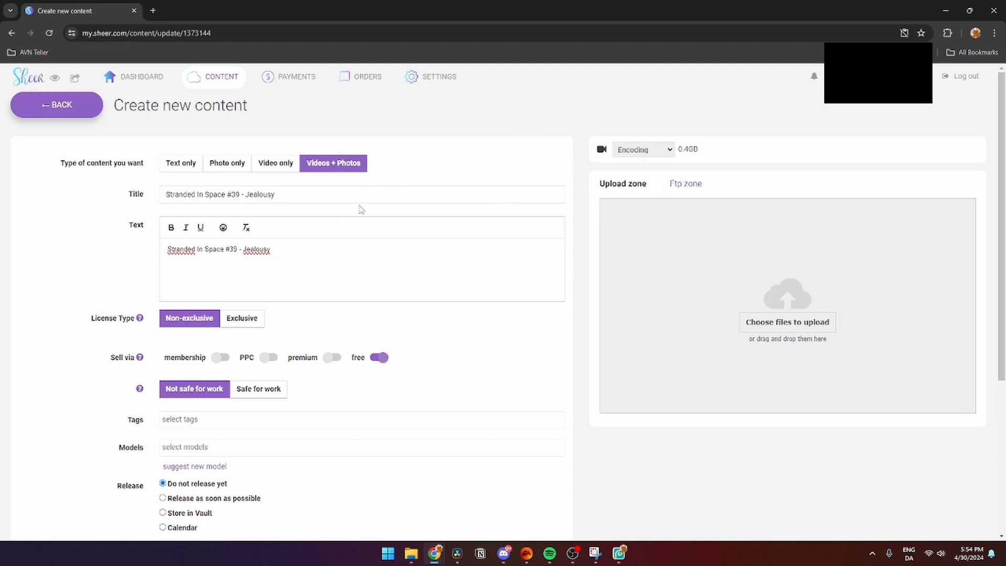
{"action": "mouse_move", "coordinate": [335, 221]}
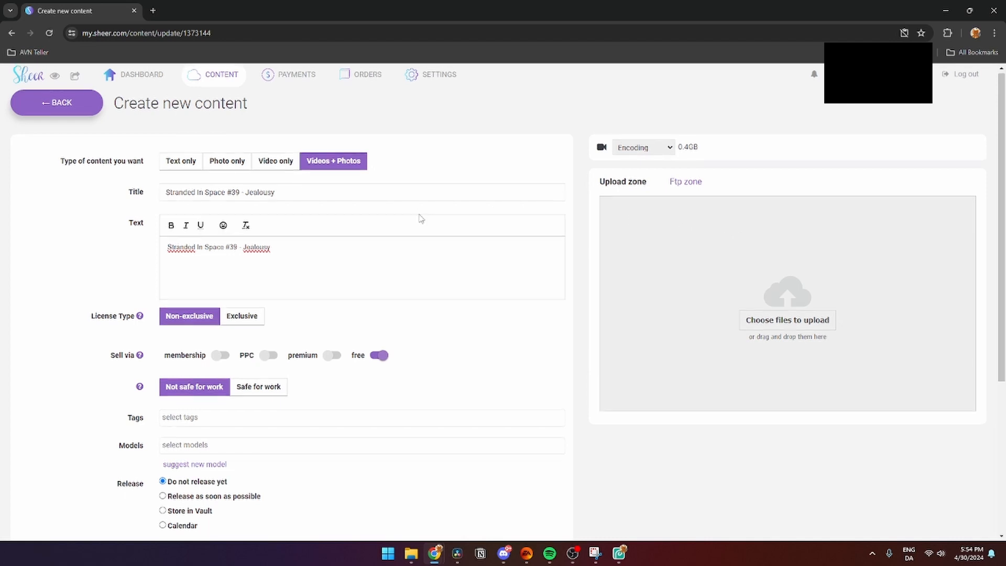
Scroll to the Models field and open the suggest-new-model form
{"action": "scroll", "scroll_direction": "down", "scroll_amount": 3}
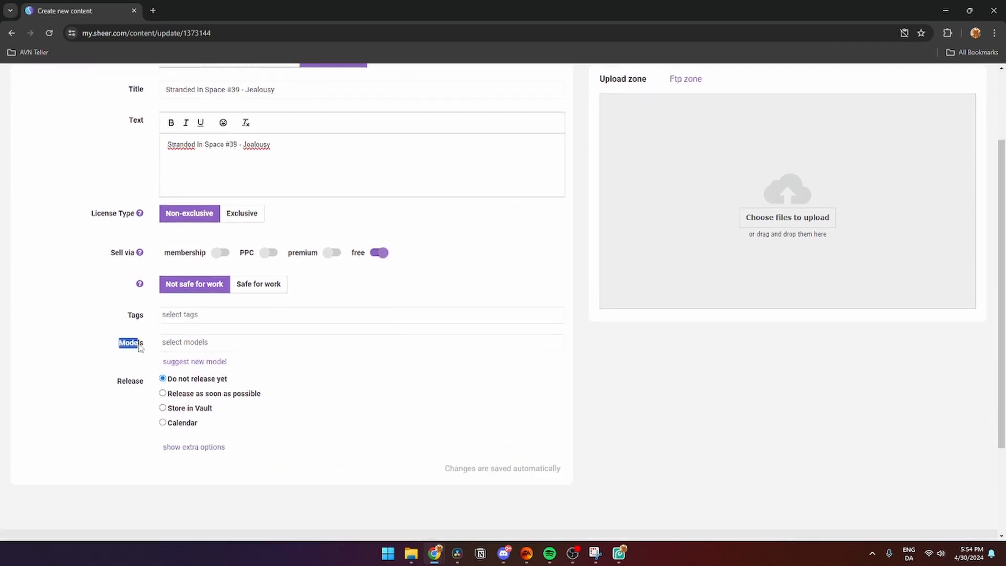
{"action": "left_click", "coordinate": [361, 342]}
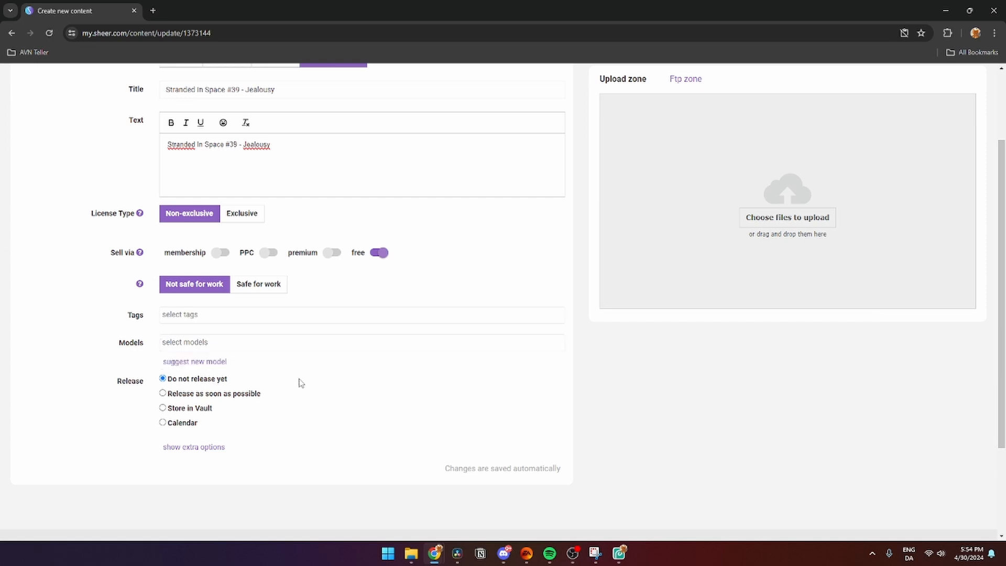
{"action": "mouse_move", "coordinate": [203, 366]}
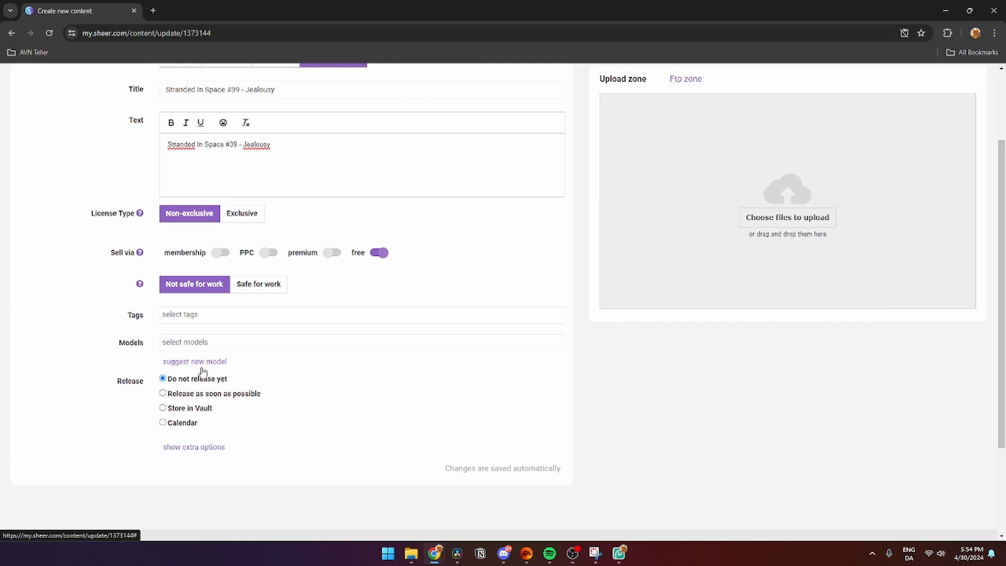
{"action": "mouse_move", "coordinate": [618, 215]}
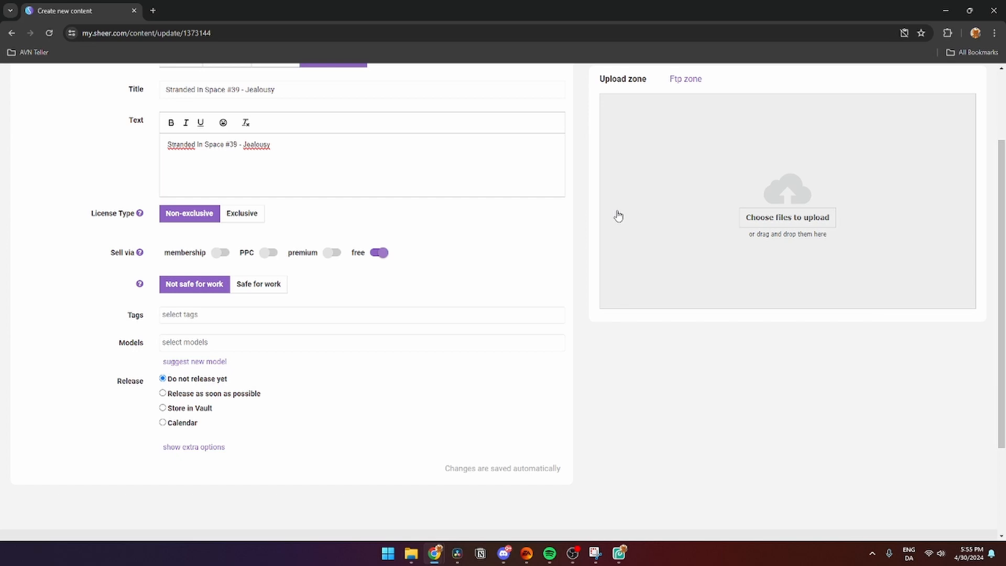
{"action": "mouse_move", "coordinate": [181, 366]}
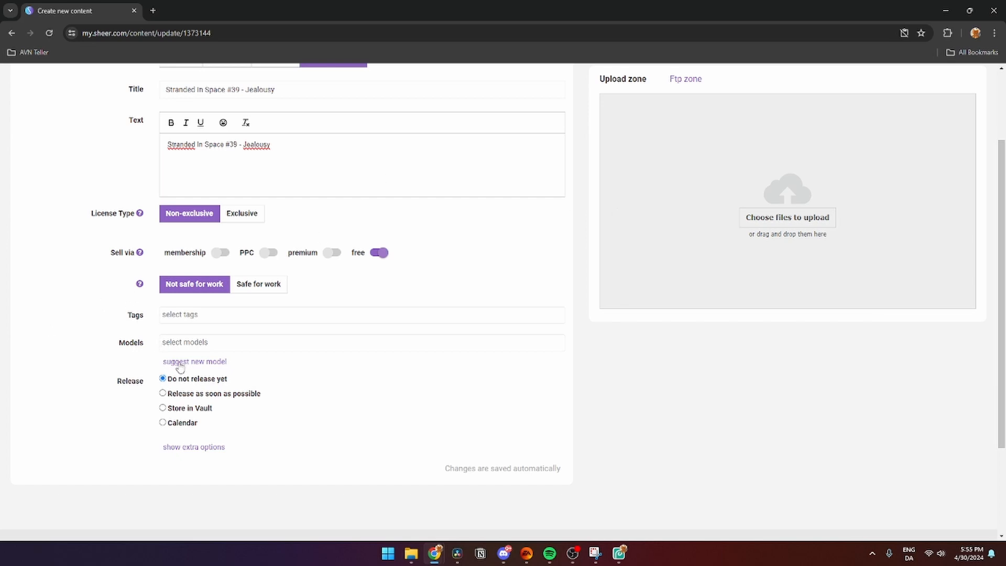
{"action": "mouse_move", "coordinate": [189, 366]}
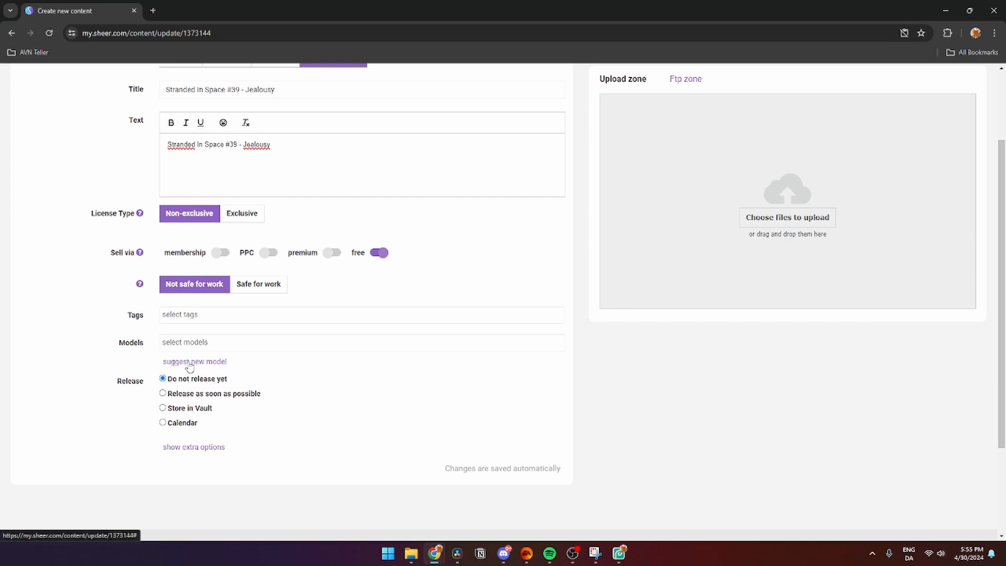
{"action": "left_click", "coordinate": [193, 361]}
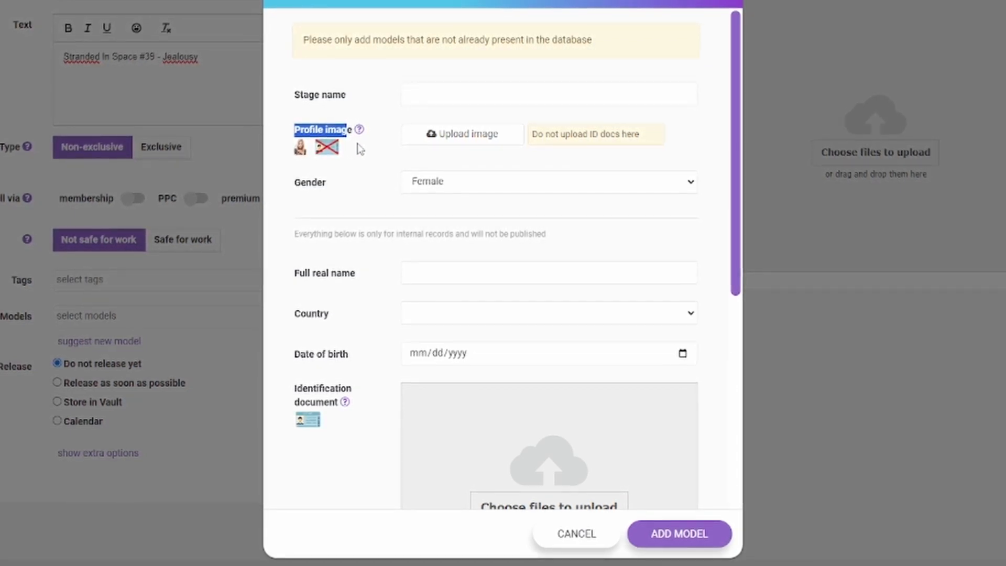
{"action": "double_click", "coordinate": [310, 182]}
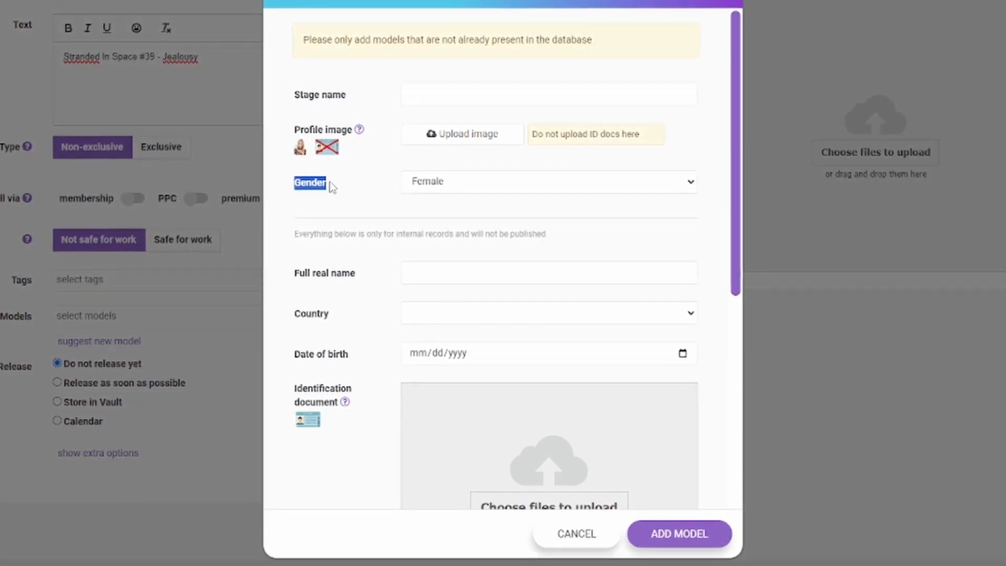
{"action": "left_click", "coordinate": [548, 181]}
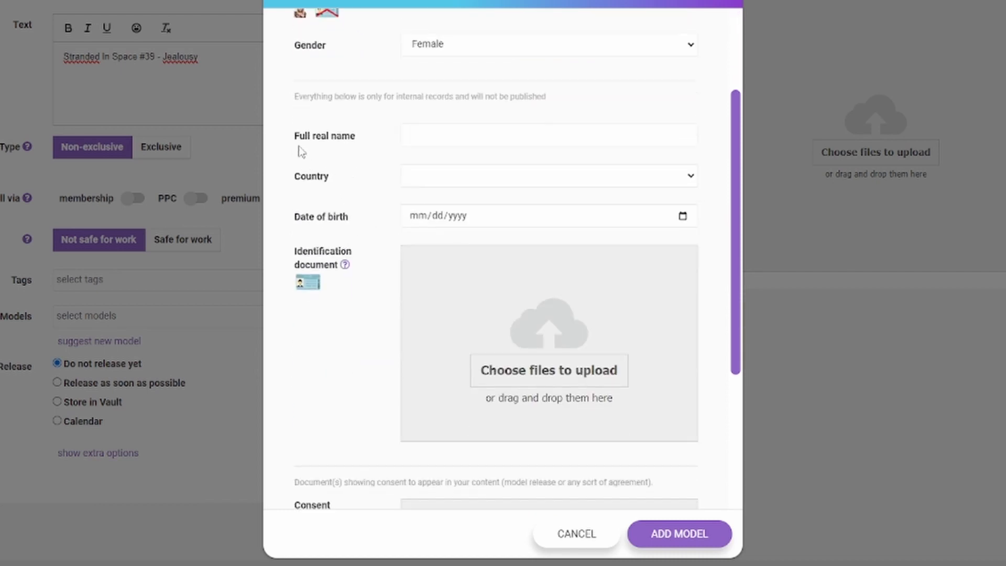
{"action": "mouse_move", "coordinate": [449, 127]}
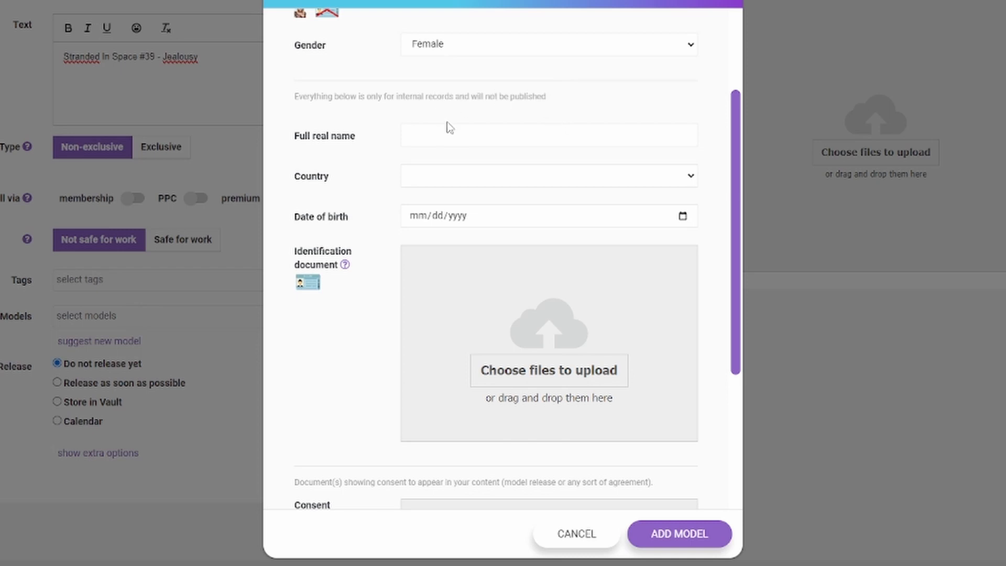
Bring the real name, country, birth date and ID document fields into view
{"action": "left_click", "coordinate": [548, 135]}
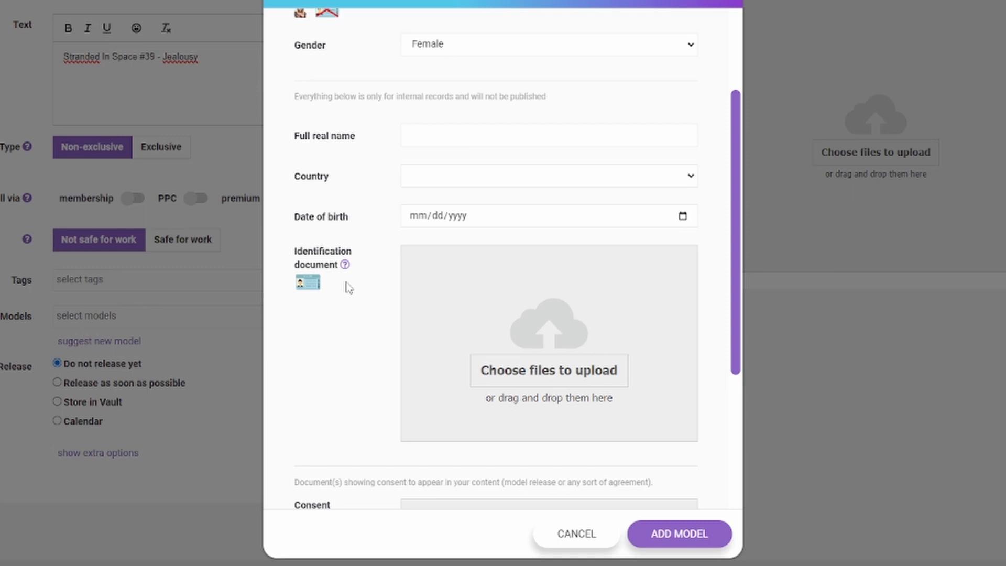
Scroll to the dialog bottom showing the Consent upload and Add Model button
{"action": "scroll", "scroll_direction": "down", "scroll_amount": 3}
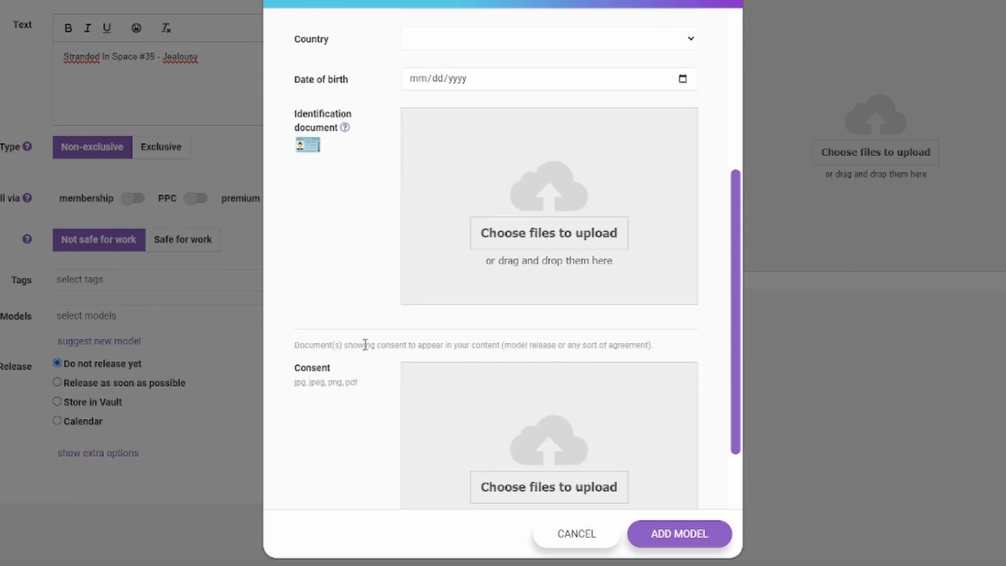
{"action": "double_click", "coordinate": [312, 368]}
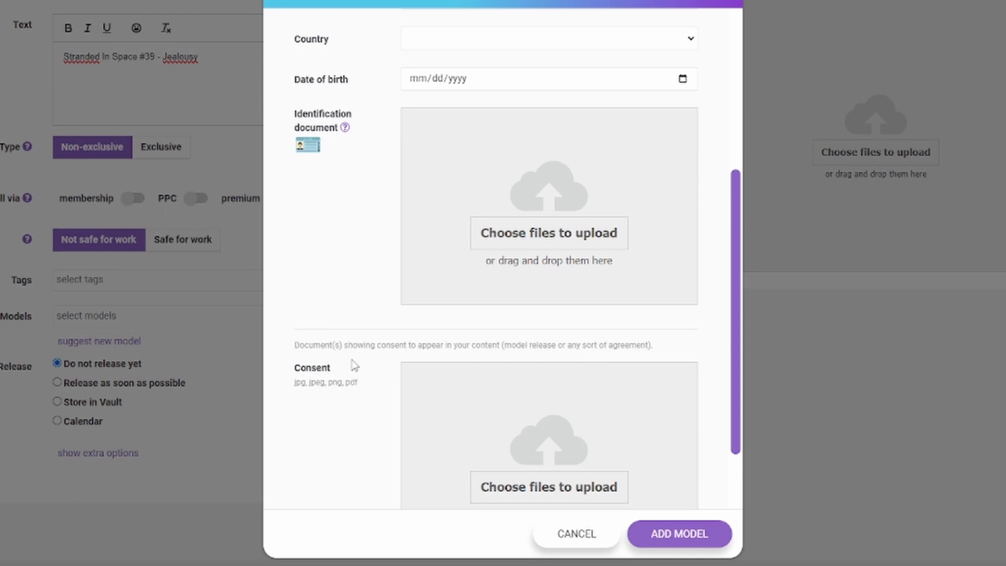
{"action": "scroll", "scroll_direction": "down", "scroll_amount": 3}
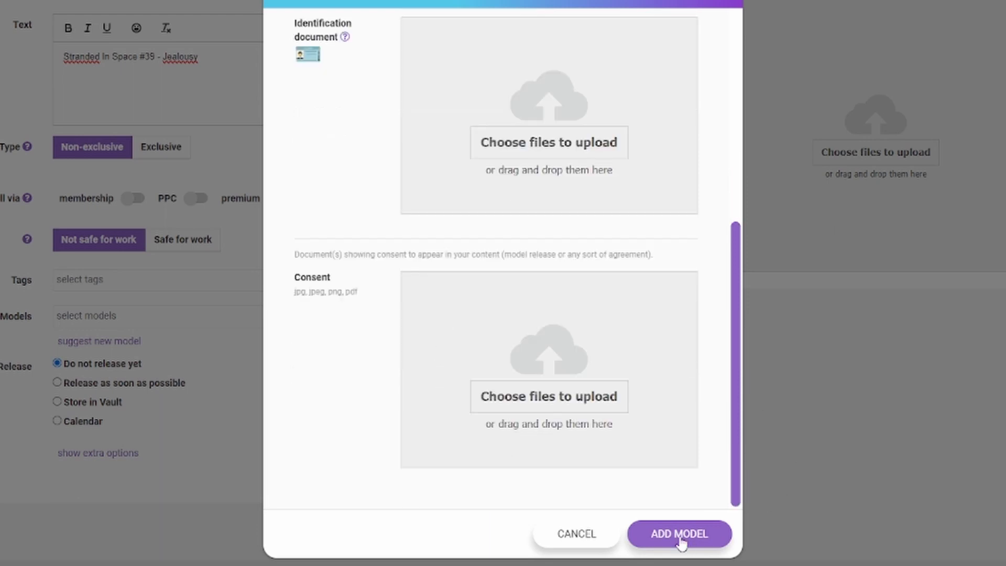
{"action": "mouse_move", "coordinate": [658, 540]}
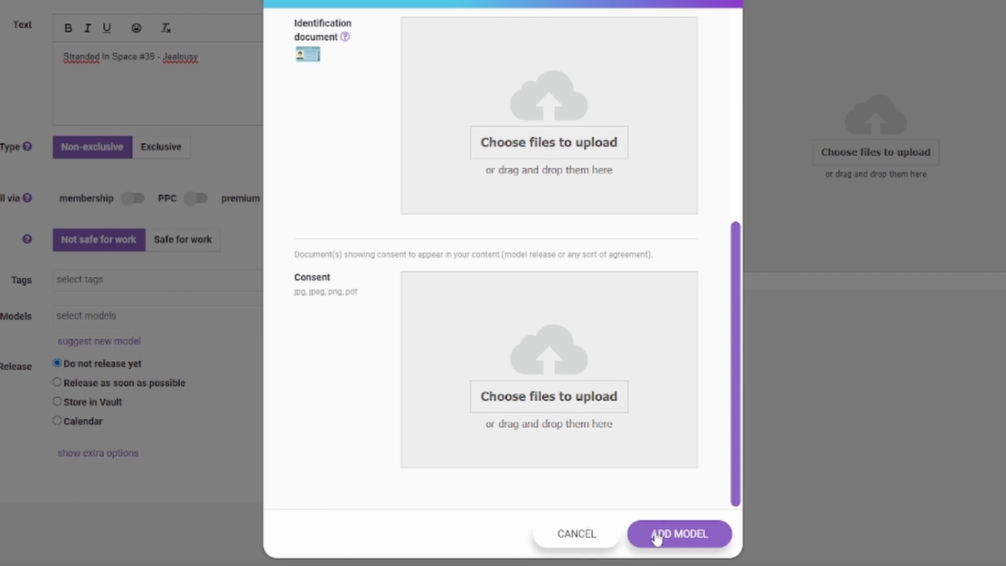